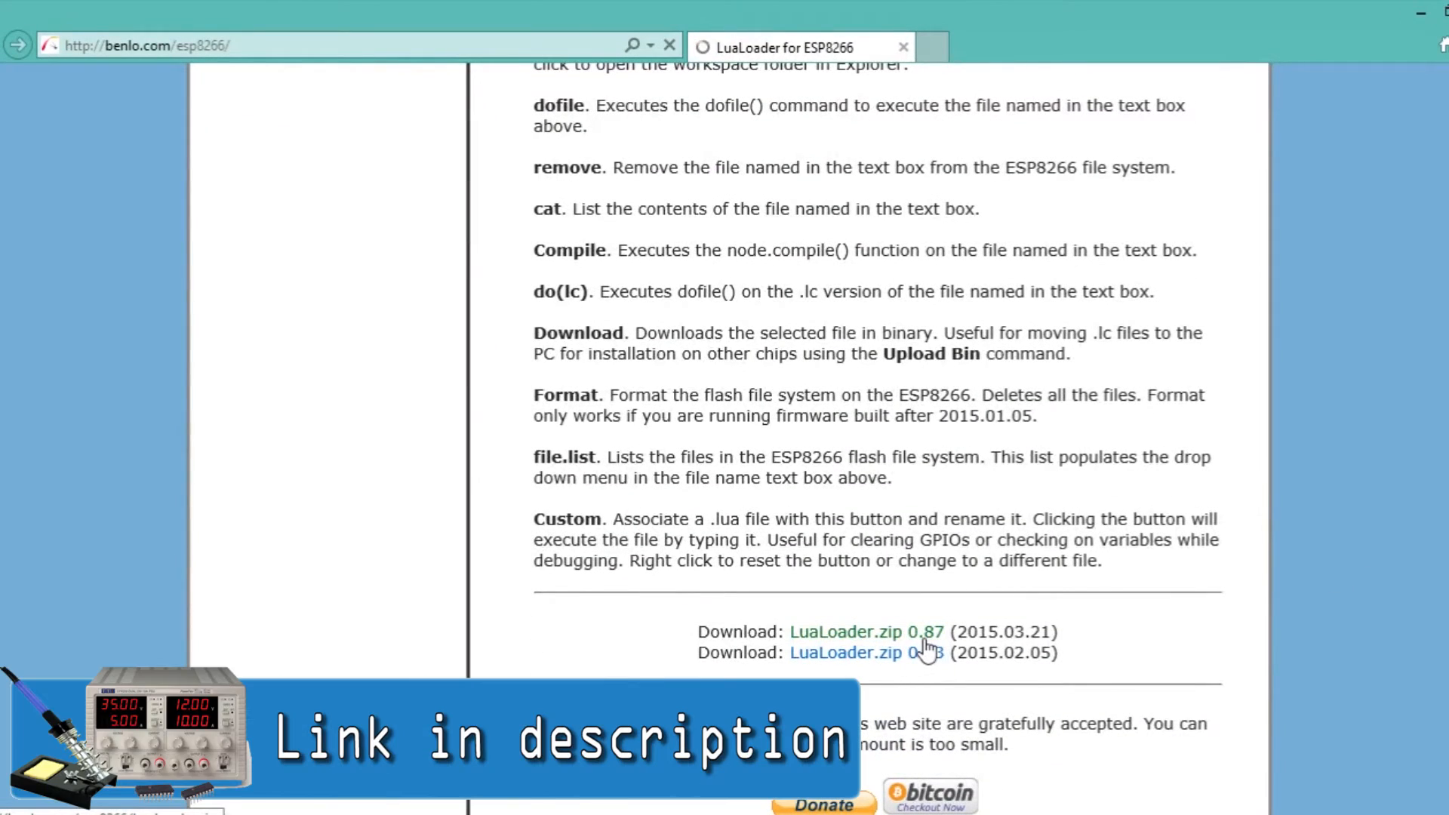
Step: Download LuaLoader.zip 0.87 from the benlo.com ESP8266 page and save it
{"action": "left_click", "coordinate": [842, 632]}
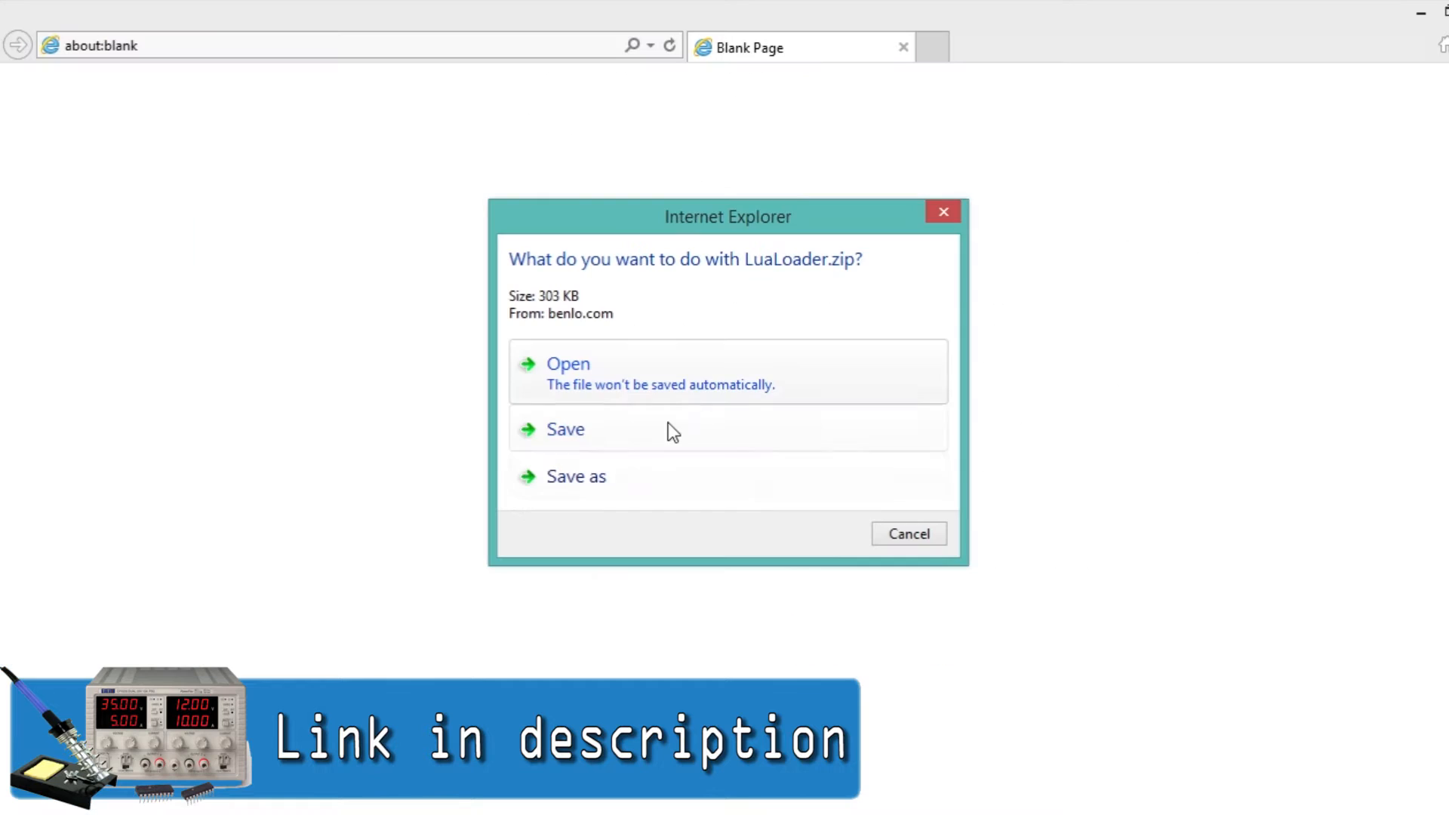
{"action": "left_click", "coordinate": [565, 428]}
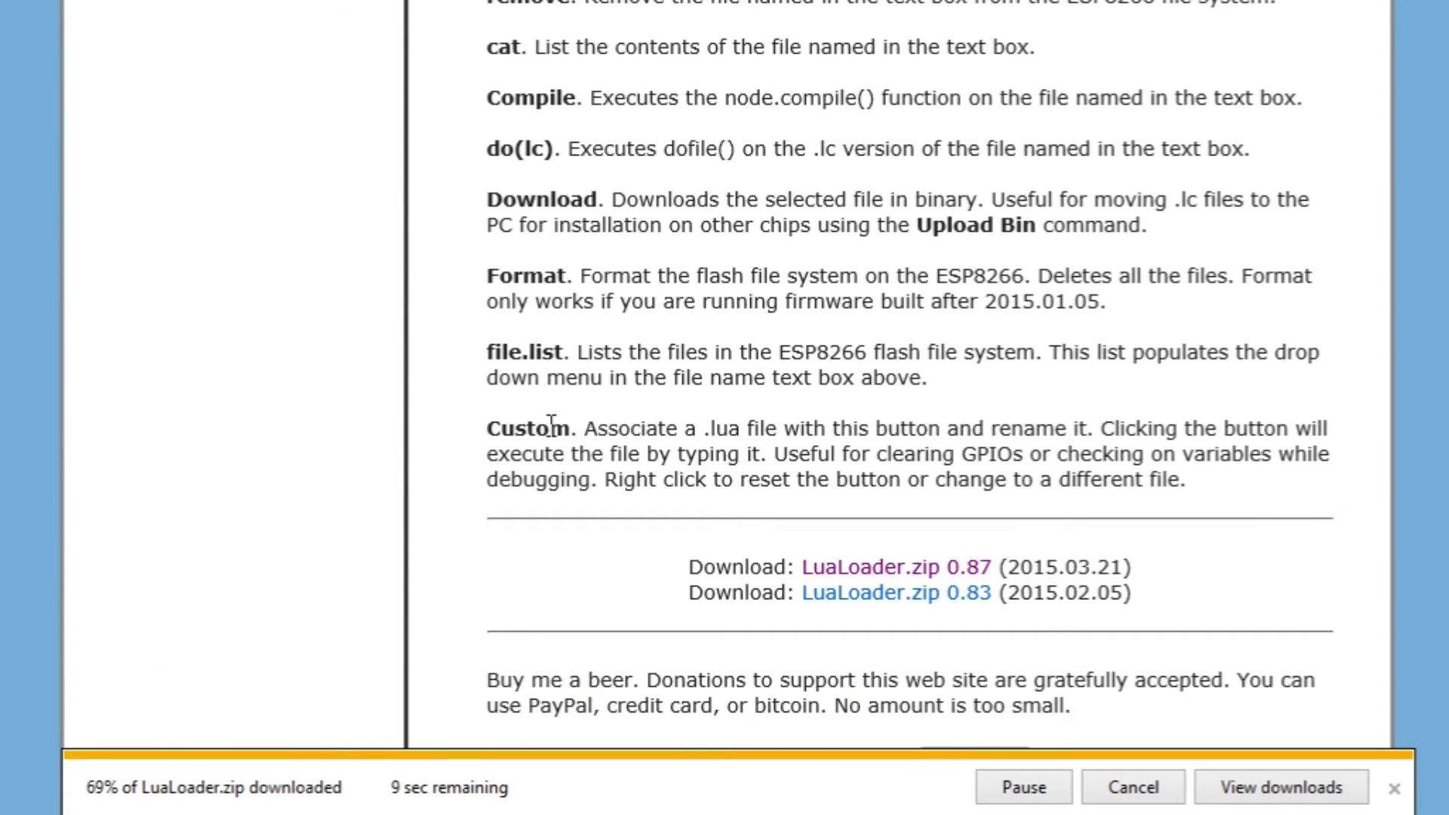
{"action": "left_click", "coordinate": [81, 44]}
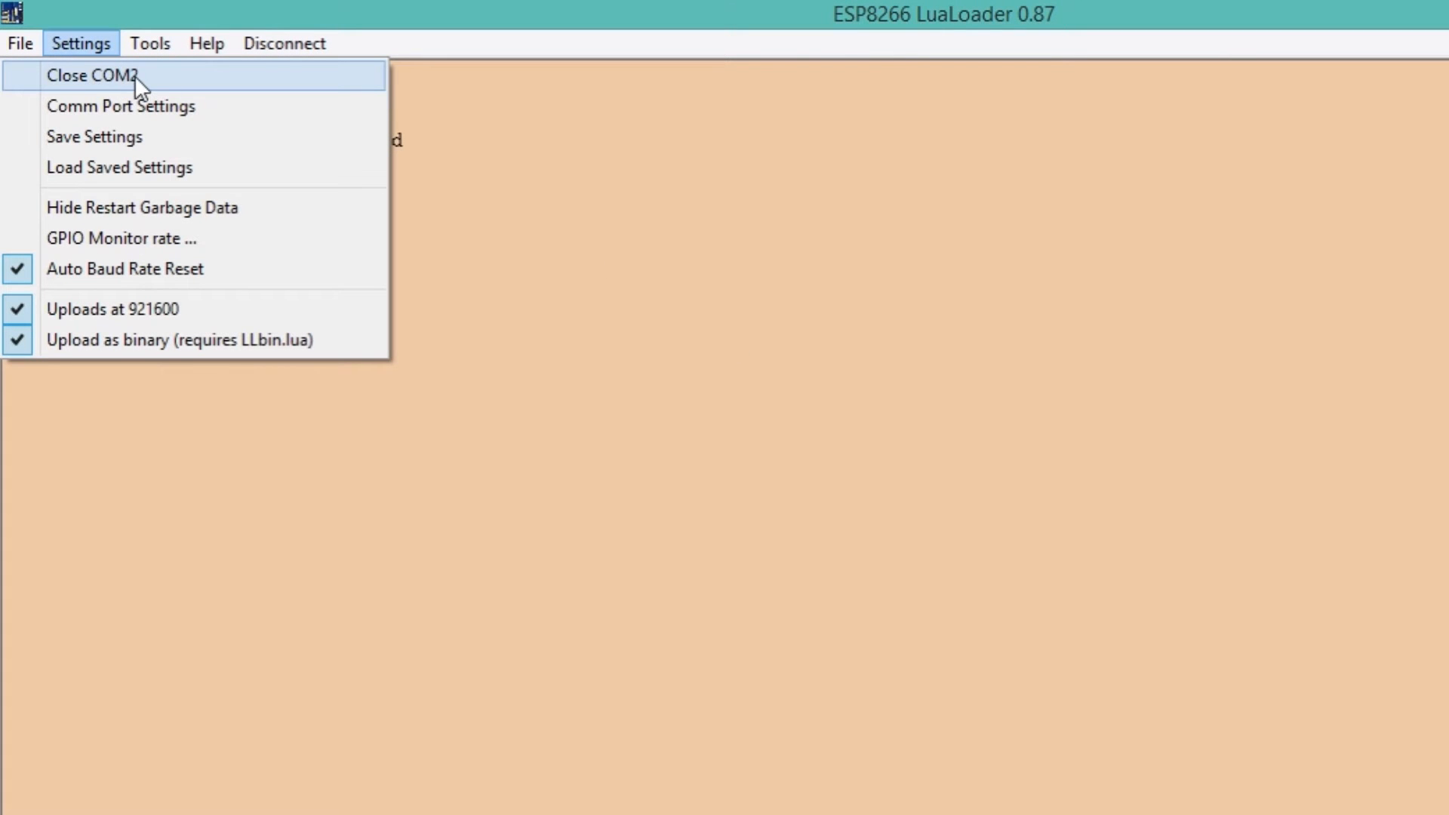
Step: Enter the Wi-Fi SSID and password and apply them with Set AP
{"action": "left_click", "coordinate": [94, 76]}
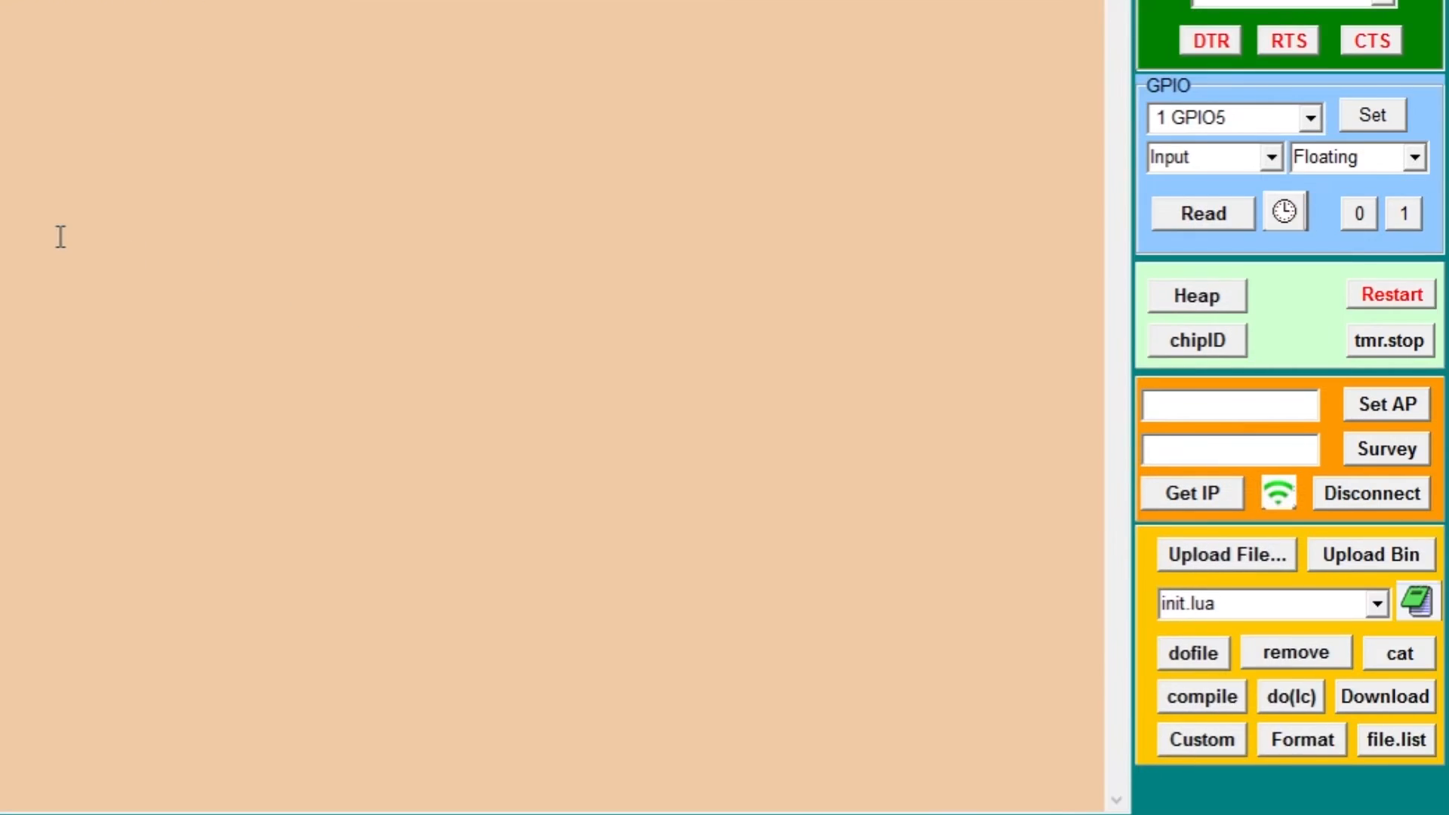
{"action": "type", "text": "pas"}
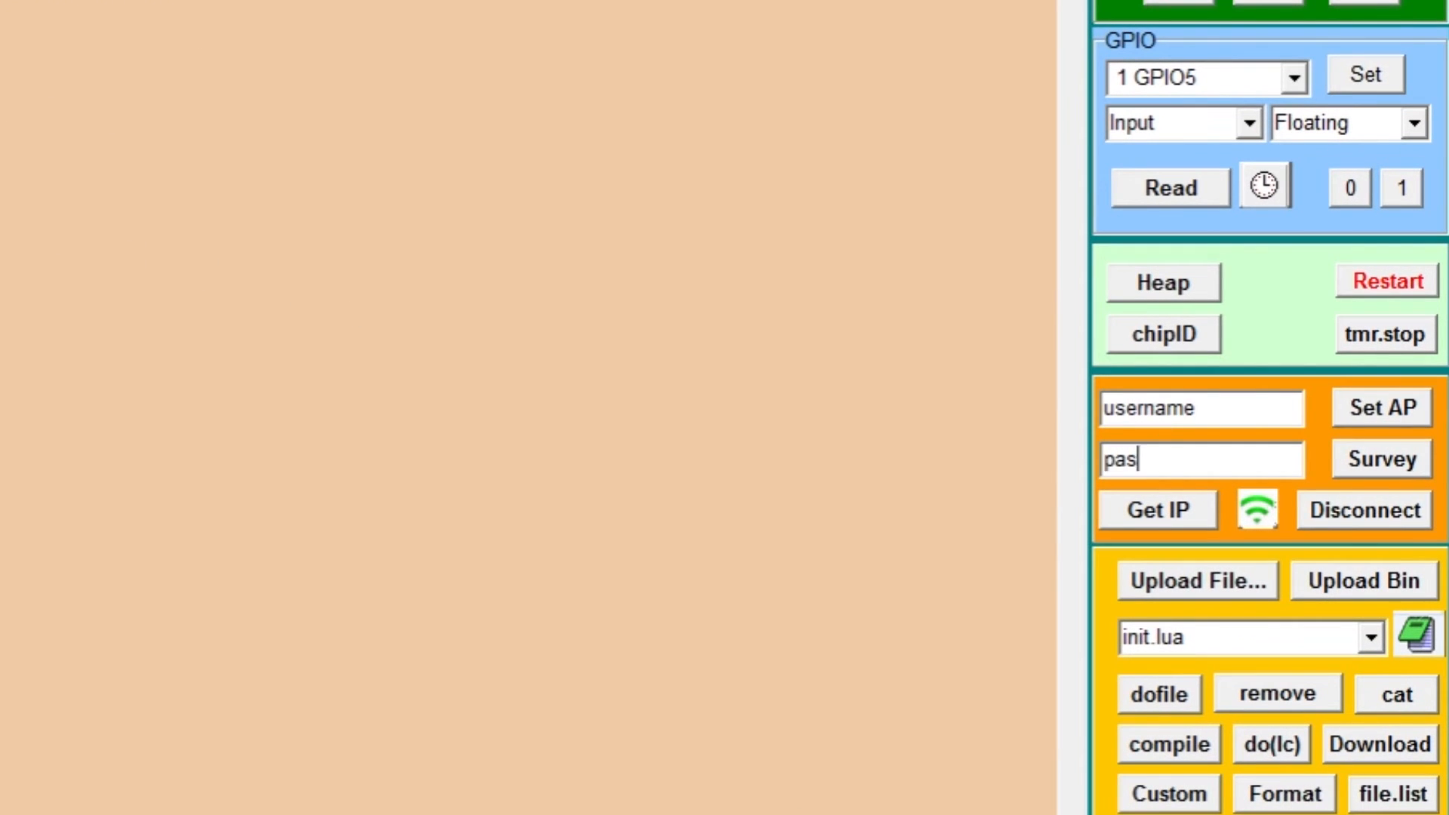
{"action": "left_click", "coordinate": [1380, 406]}
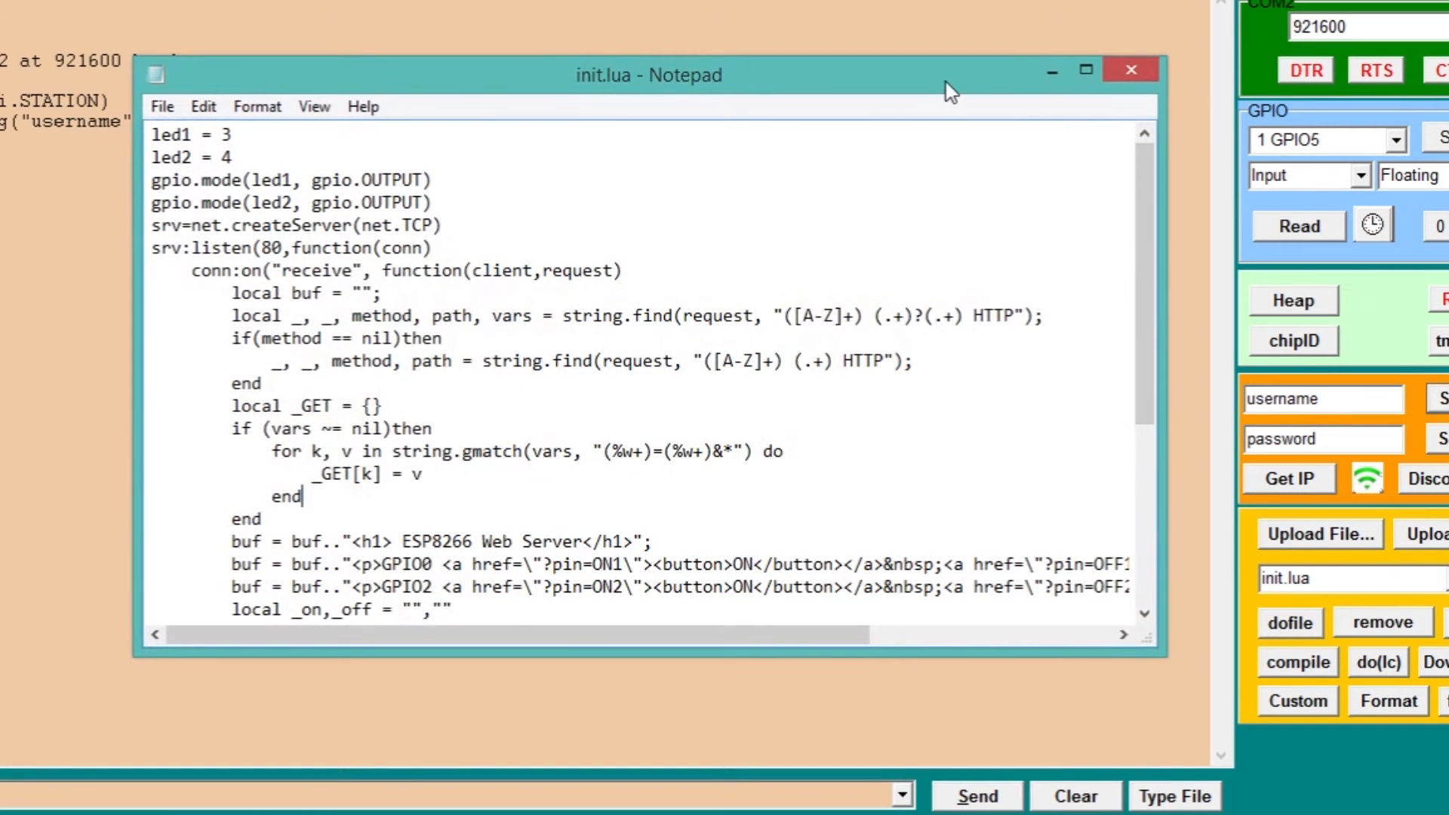
Step: Load the init.lua web server and switch GPIO0 ON from its browser page
{"action": "left_click", "coordinate": [1266, 554]}
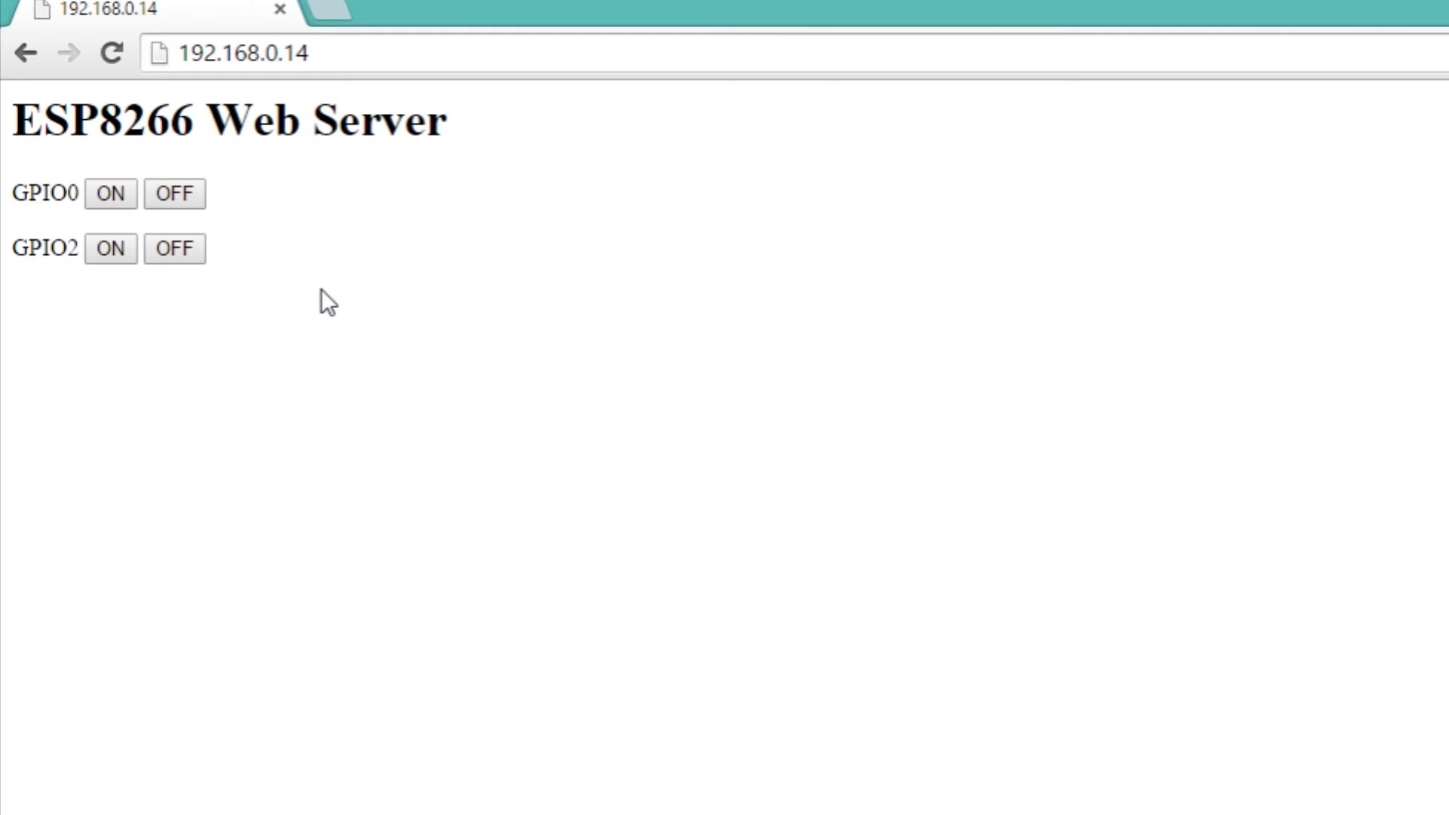
{"action": "left_click", "coordinate": [110, 193]}
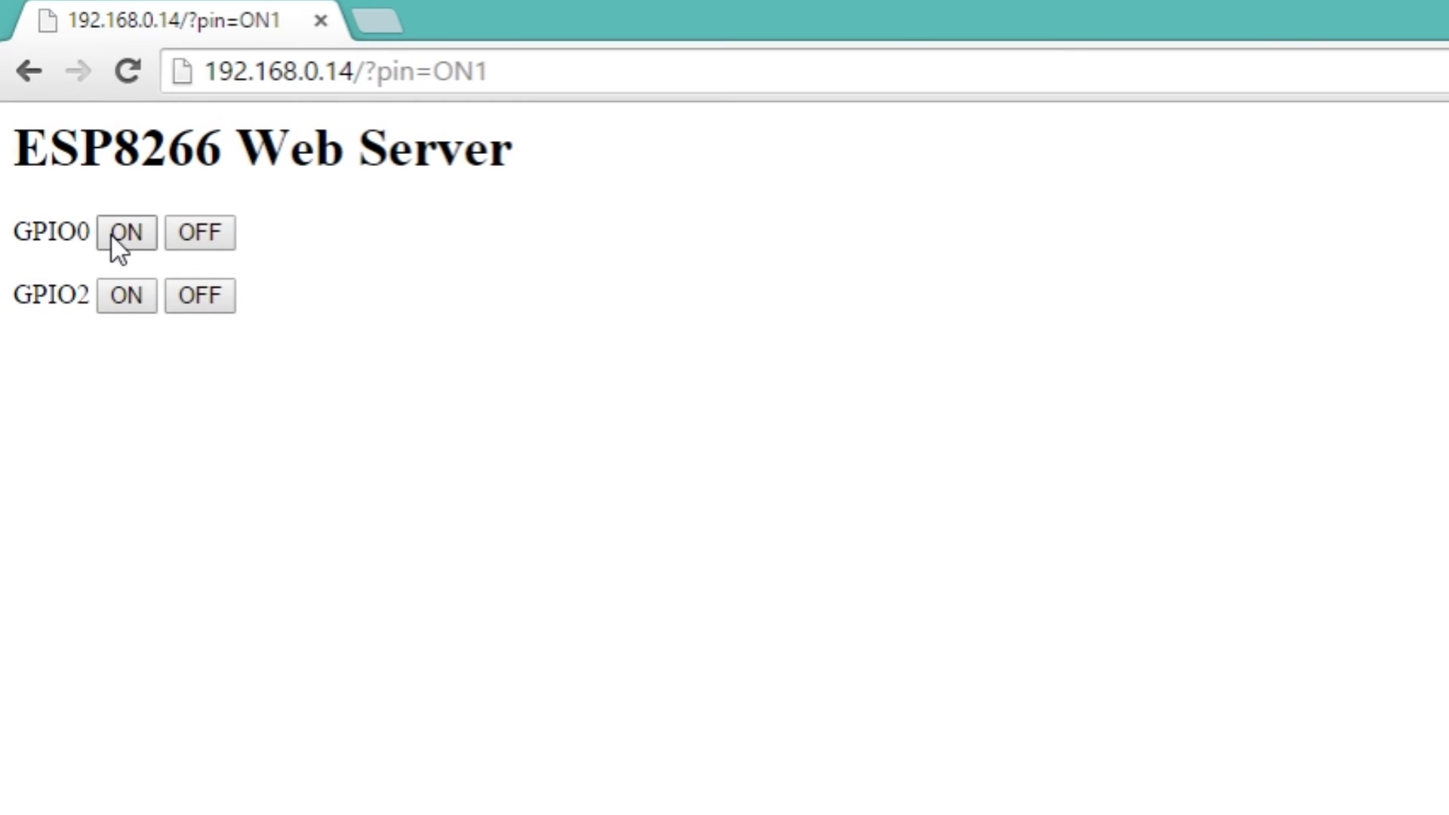